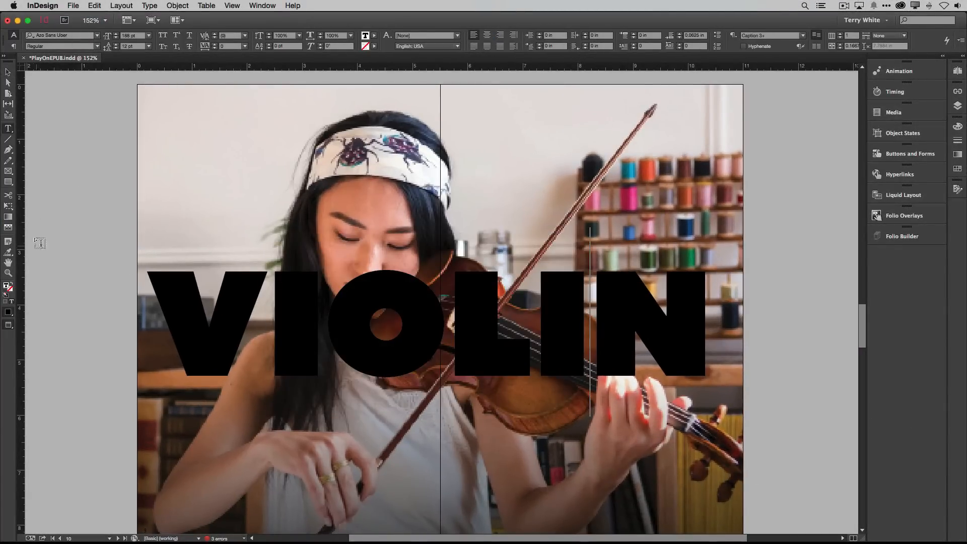
# Cut the violinist photo to the clipboard, leaving only the VIOLIN headline
pyautogui.click(402, 323)
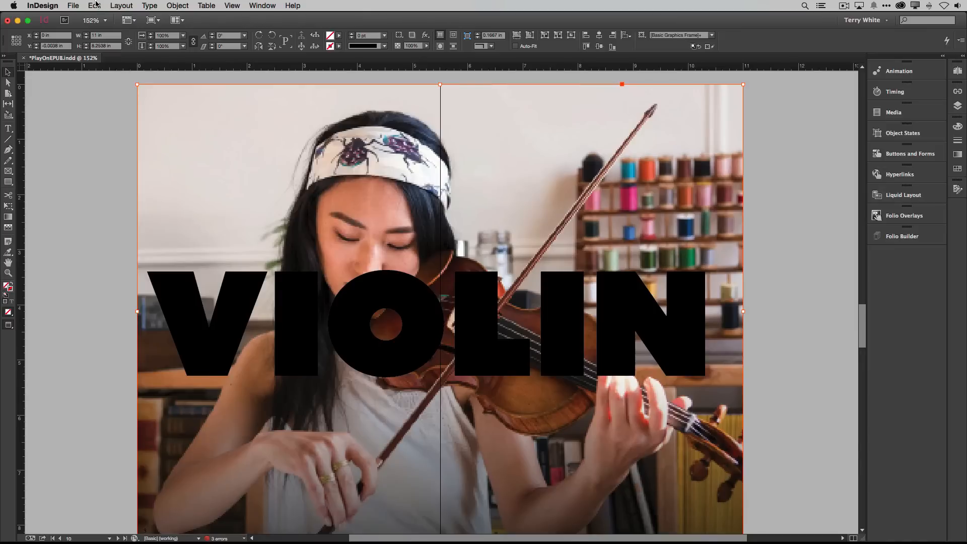
pyautogui.click(98, 6)
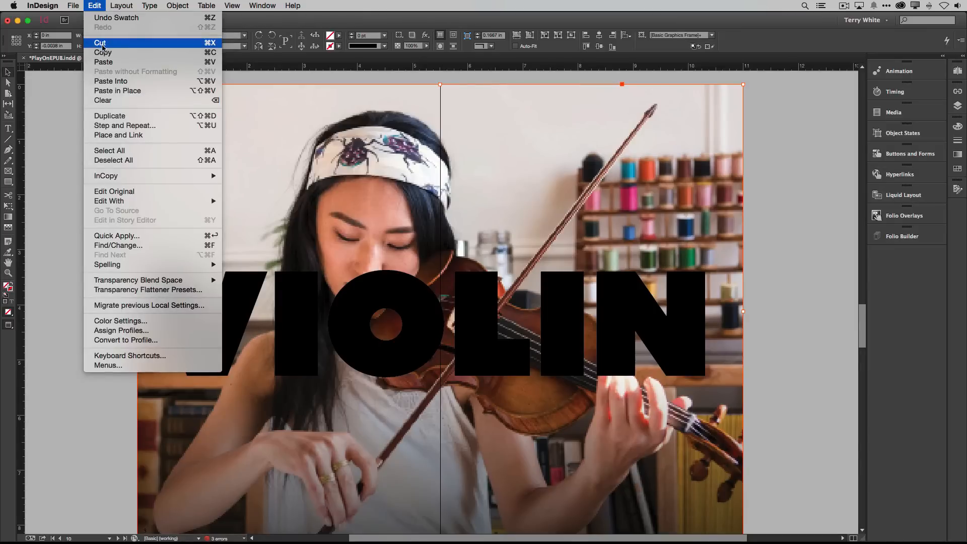
pyautogui.click(103, 43)
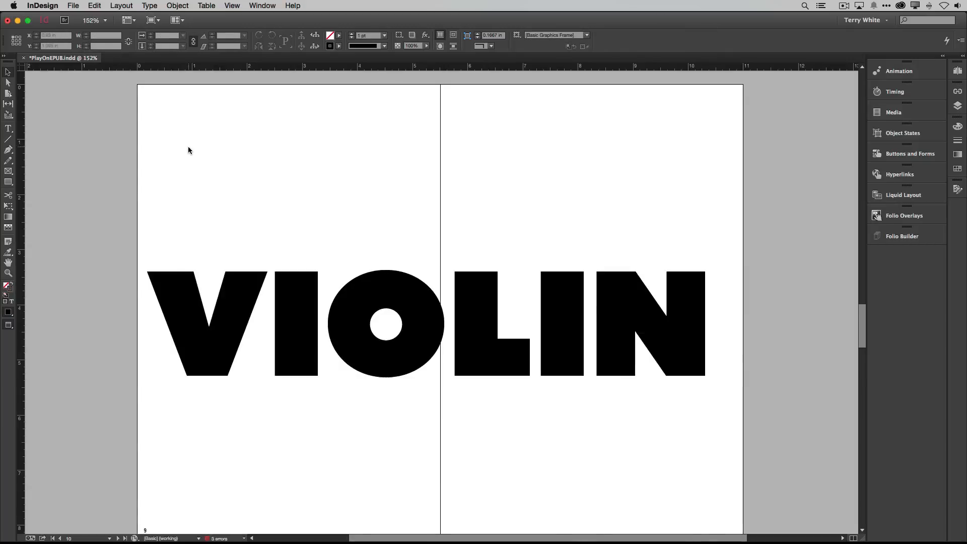
pyautogui.moveTo(309, 211)
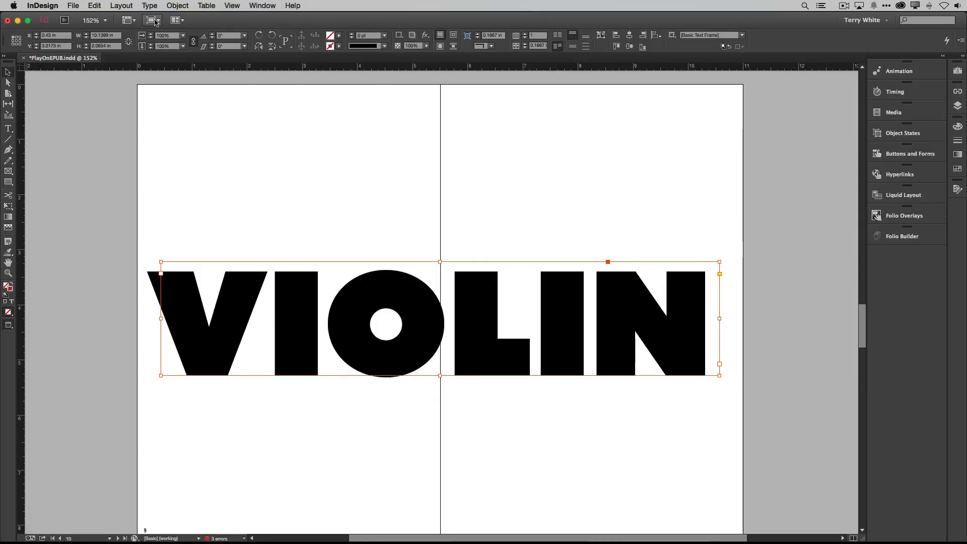
pyautogui.moveTo(396, 321)
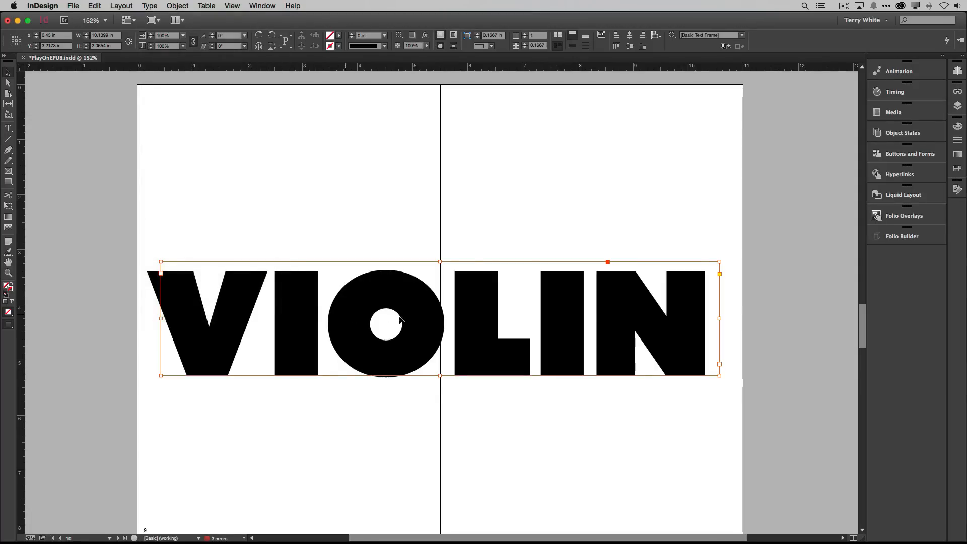
pyautogui.moveTo(208, 31)
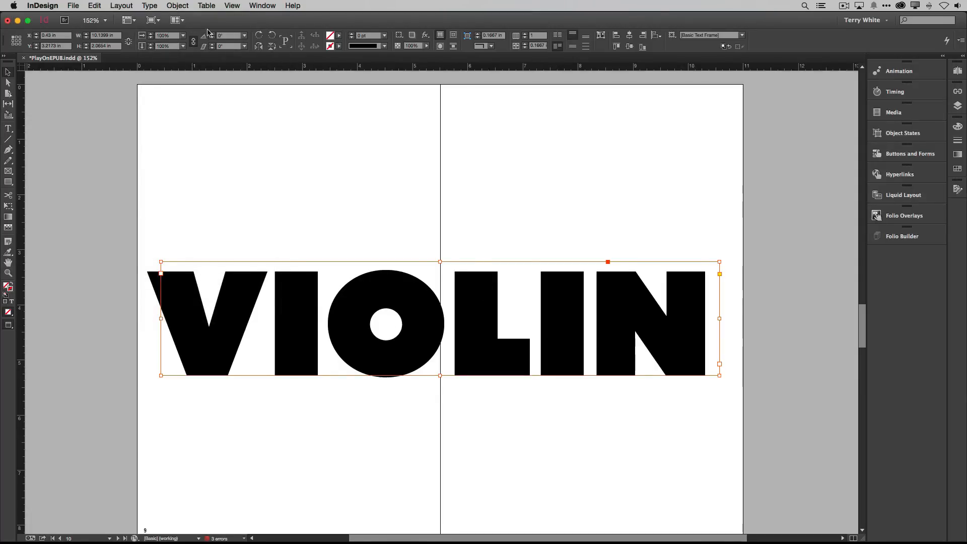
# Convert the VIOLIN headline to outlines with Type > Create Outlines
pyautogui.click(149, 6)
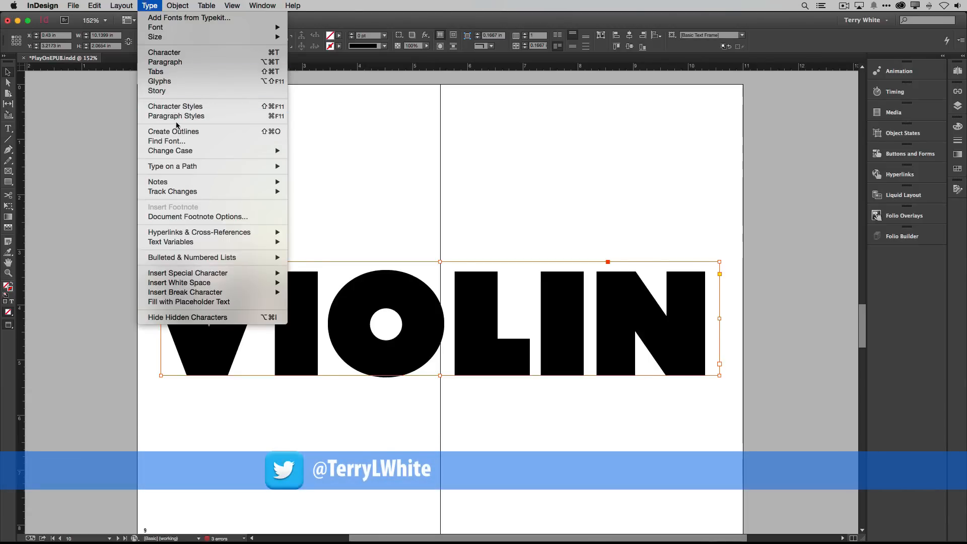
pyautogui.click(173, 132)
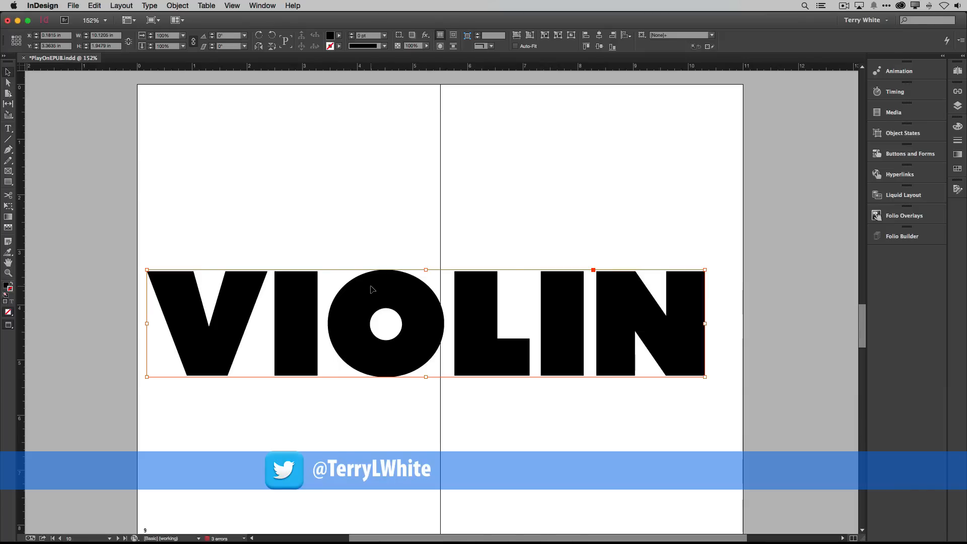
pyautogui.moveTo(202, 196)
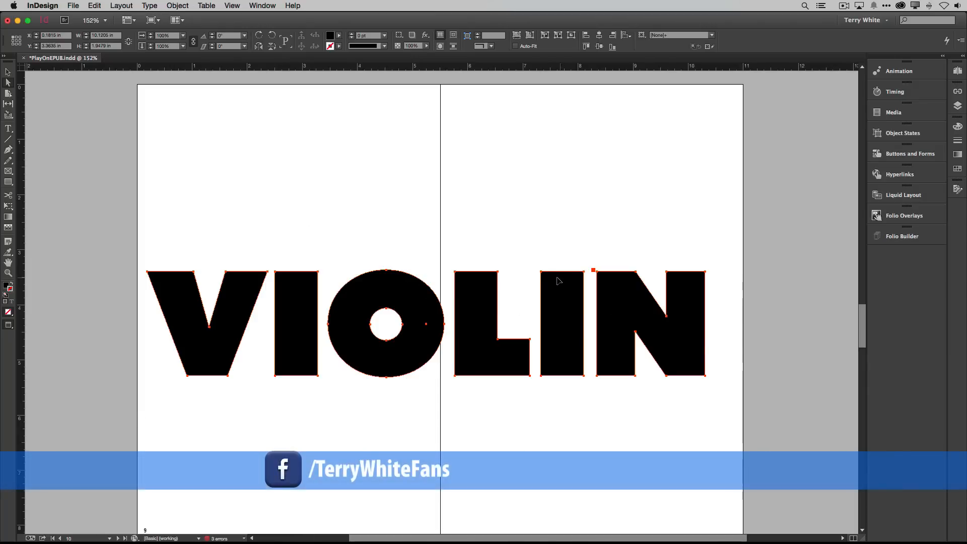
pyautogui.moveTo(539, 276)
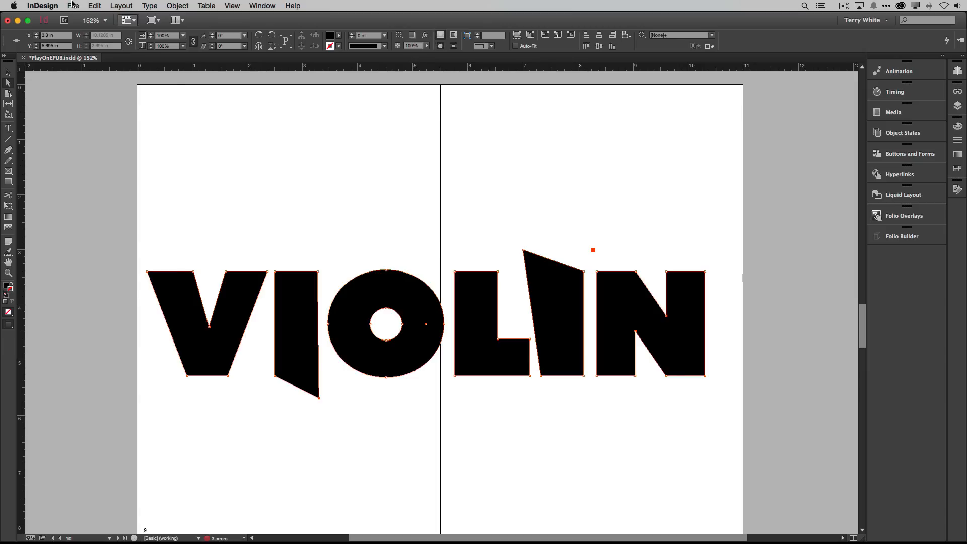
# Open the Edit menu after stretching the two I letters of VIOLIN
pyautogui.click(90, 6)
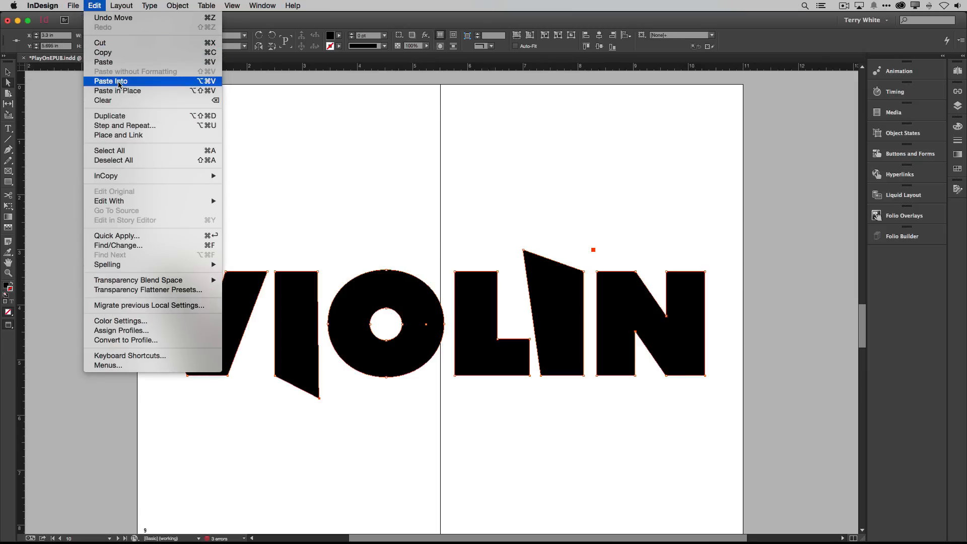
# Paste the violinist photo into the outlined VIOLIN letters with Paste Into
pyautogui.click(110, 81)
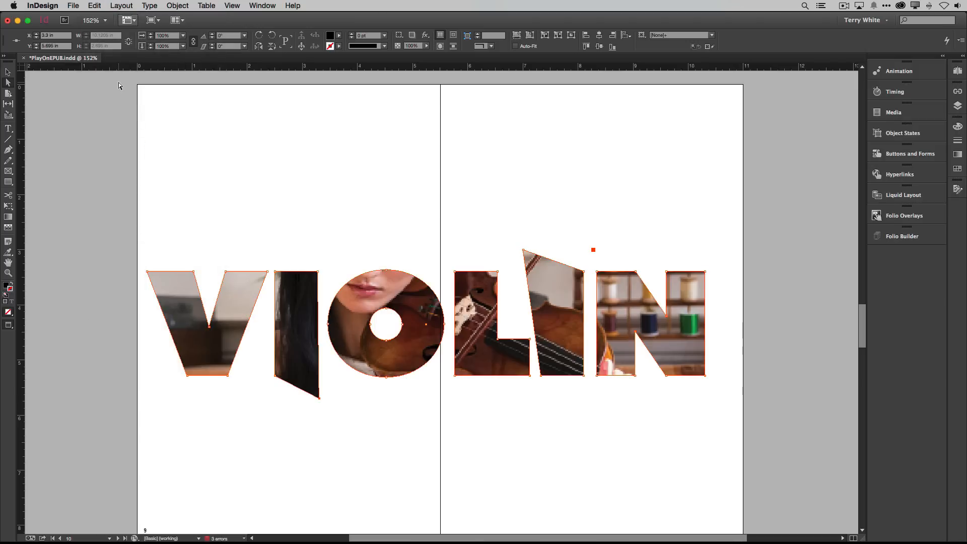
pyautogui.moveTo(136, 87)
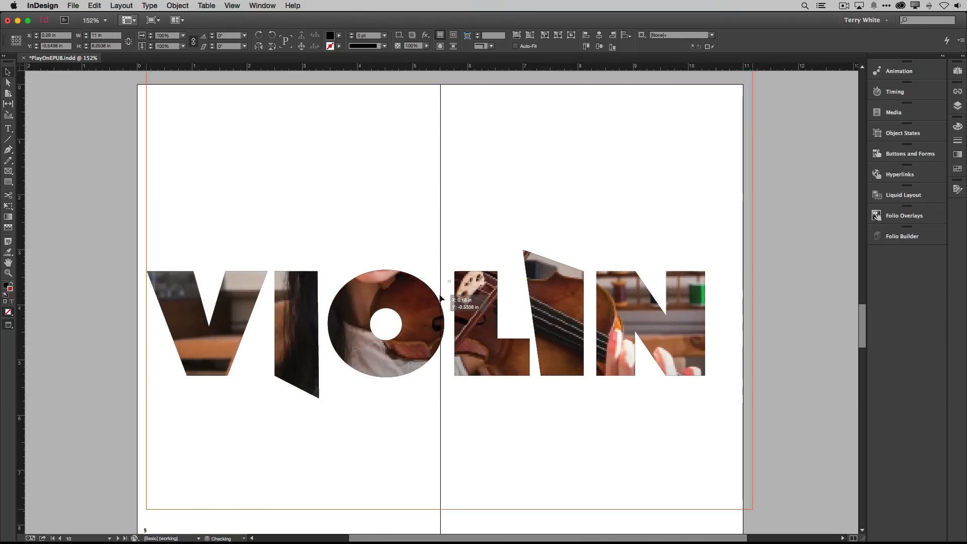
# Drag the photo inside the VIOLIN letters so the violin body shows
pyautogui.moveTo(441, 299); pyautogui.dragTo(393, 294)
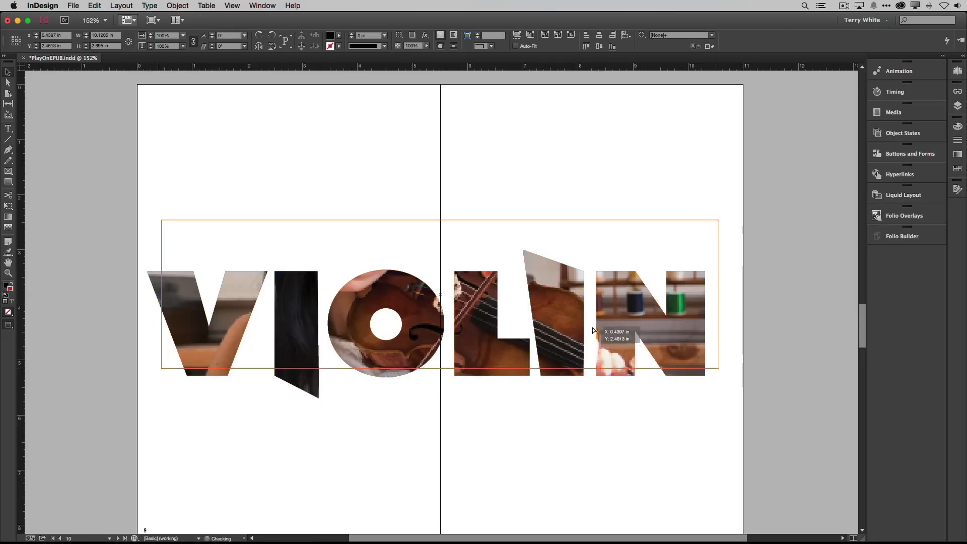
pyautogui.moveTo(592, 331); pyautogui.dragTo(580, 280)
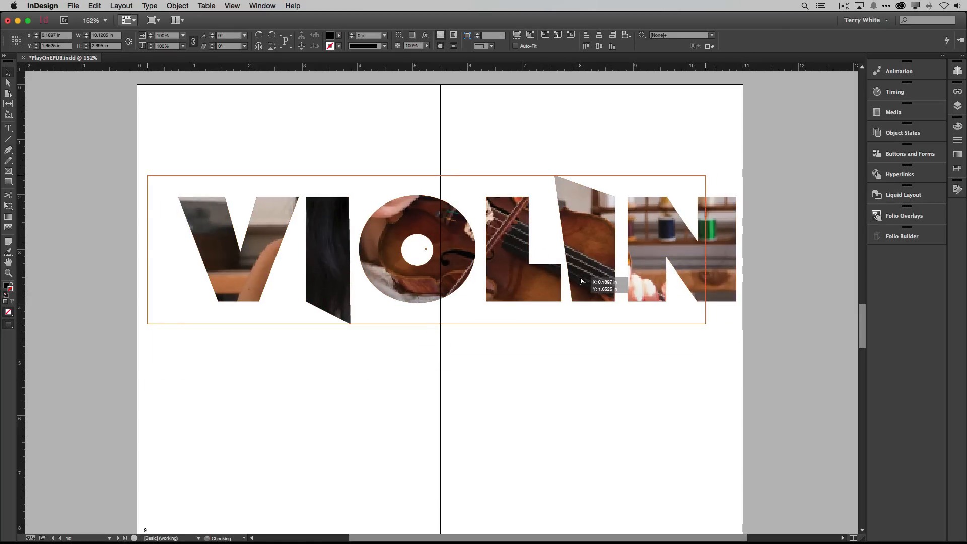